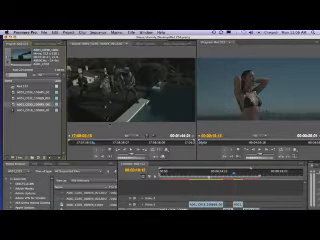
Bring up the Export Settings dialog for the 4K sequence via File > Export > Media
left_click(16, 8)
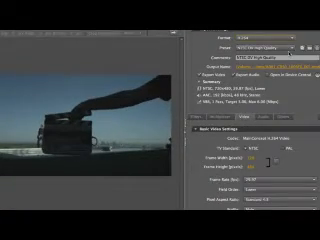
left_click(290, 40)
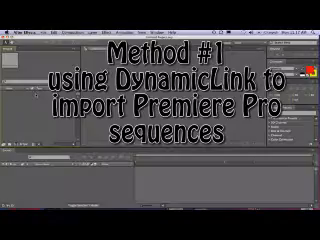
left_click(18, 8)
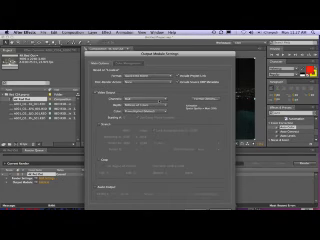
Expand the Format dropdown in the Output Module settings to list render formats
left_click(156, 70)
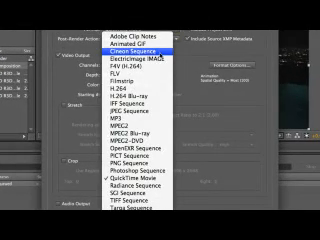